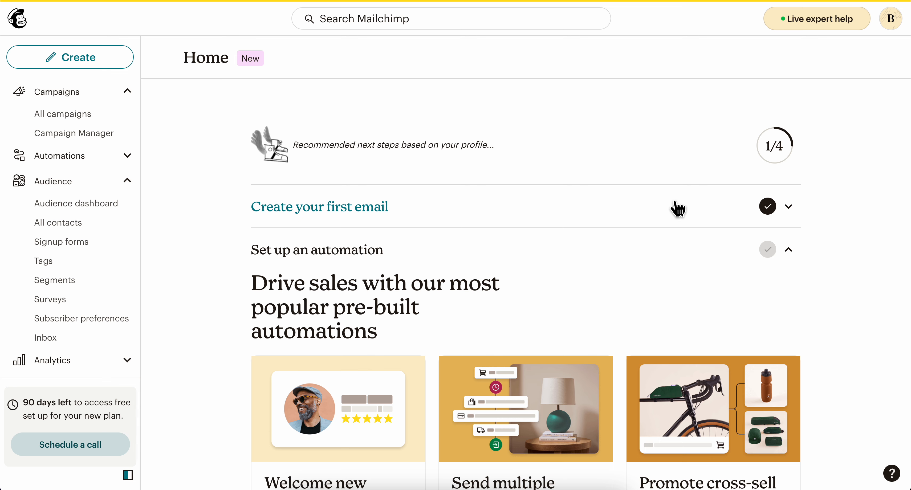
mouse_move(84, 122)
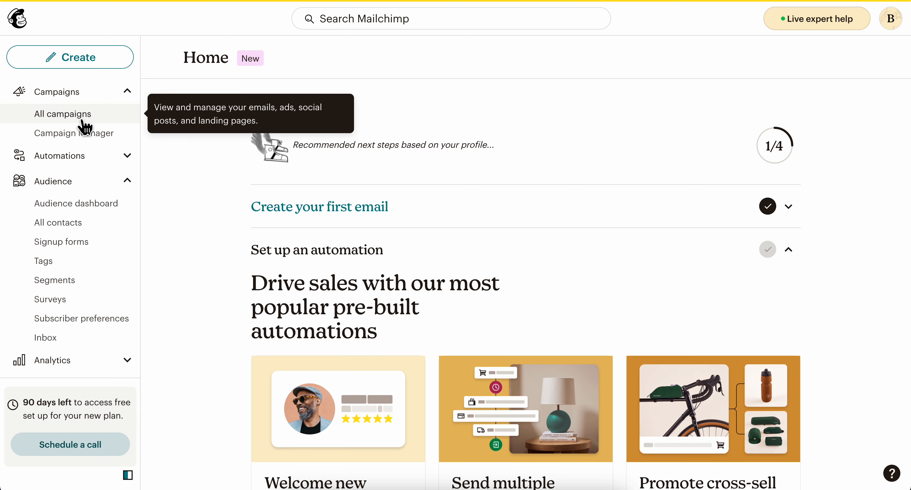
Step: Open the draft campaign 'test' from All campaigns and launch its content in the email designer
left_click(62, 114)
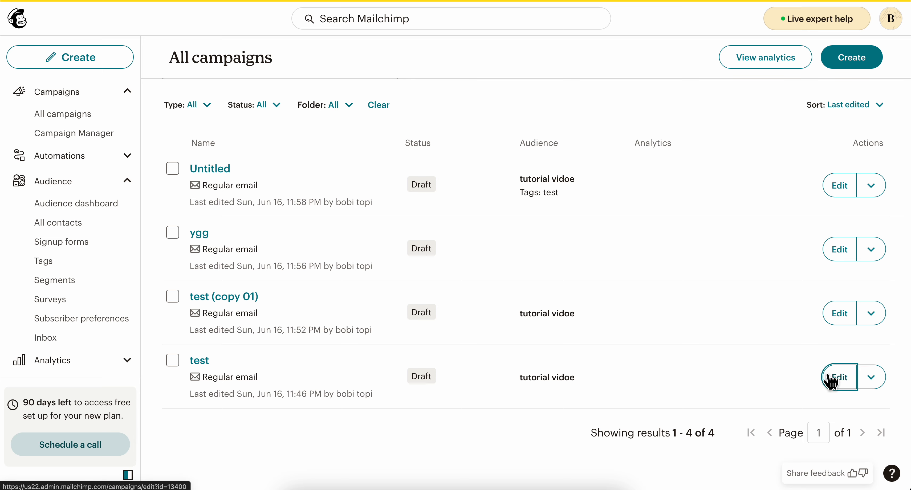
left_click(839, 376)
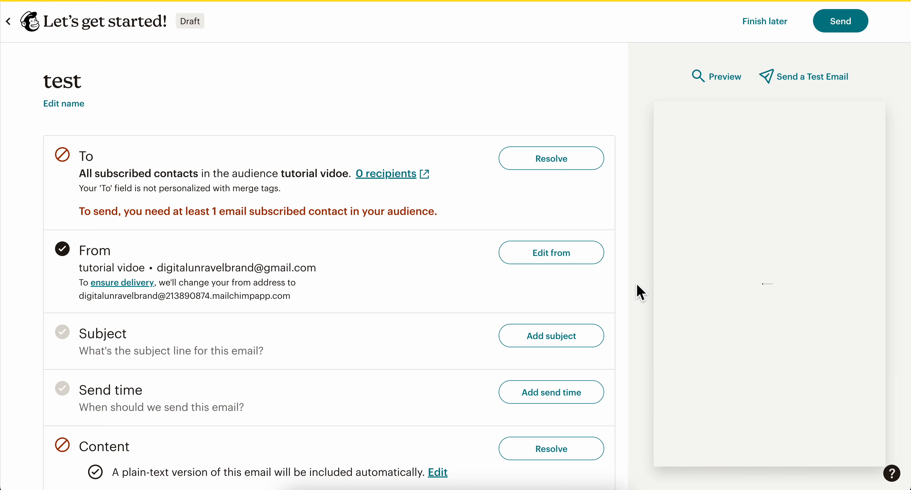
scroll("down", 3)
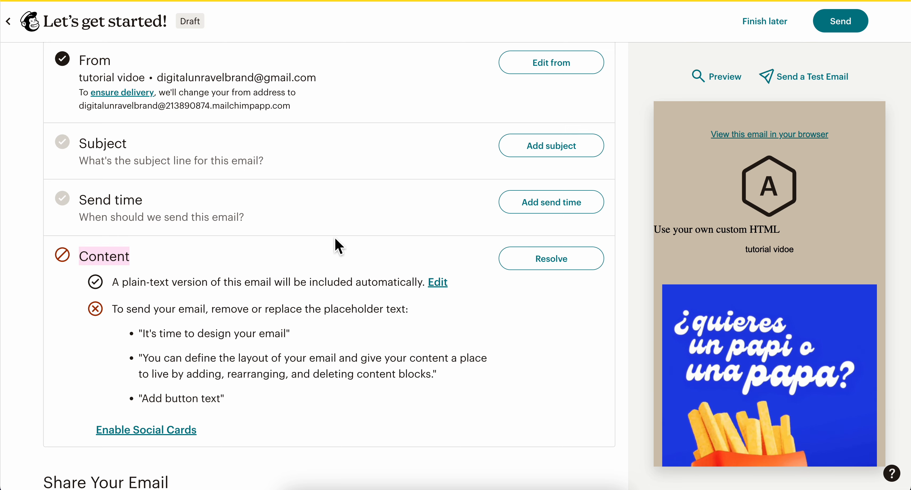
left_click(550, 259)
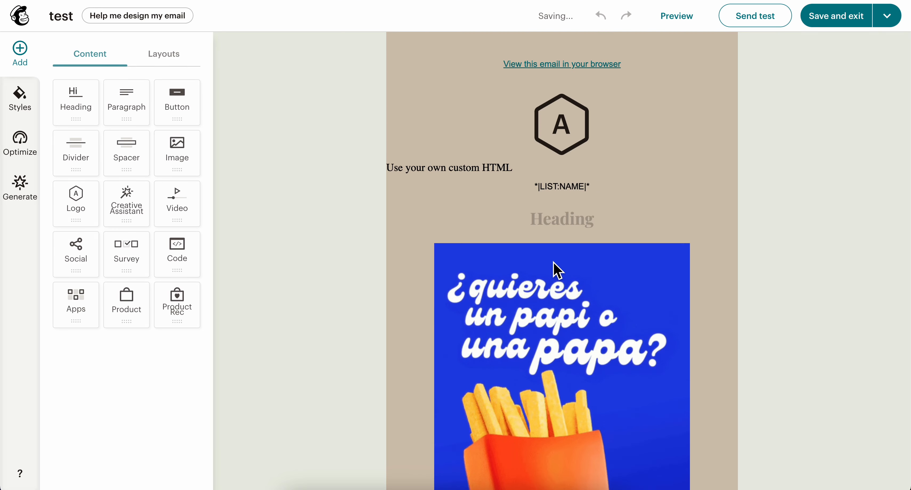